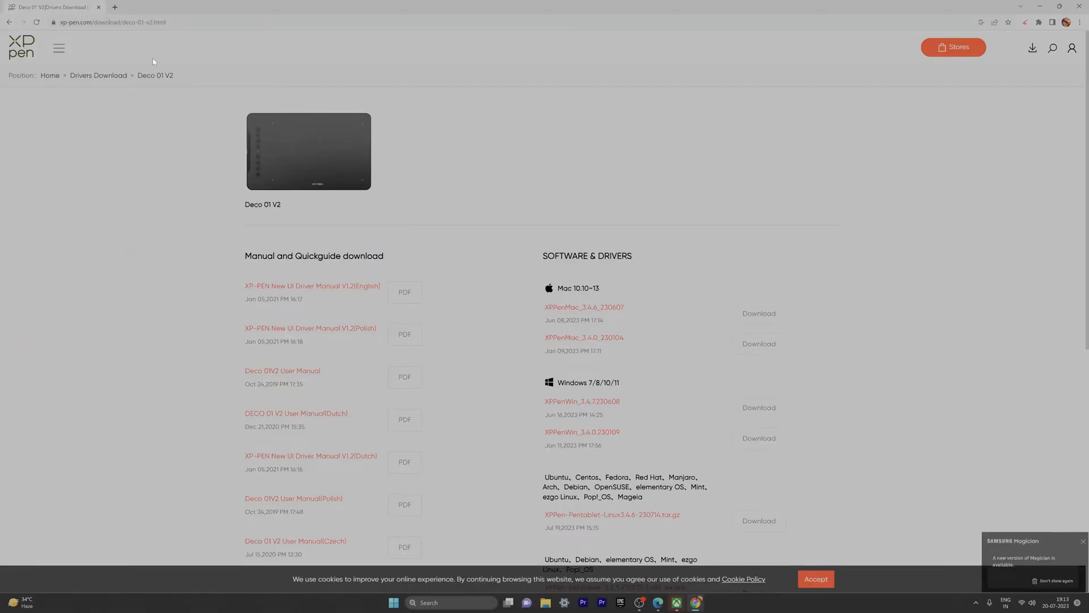
pyautogui.moveTo(68, 32)
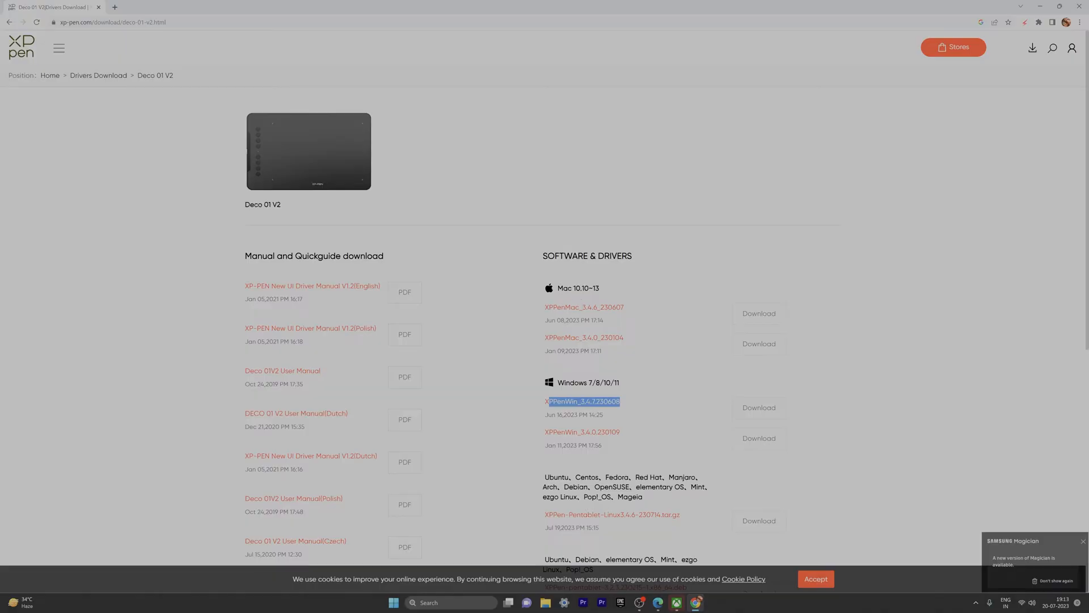
pyautogui.moveTo(758, 407)
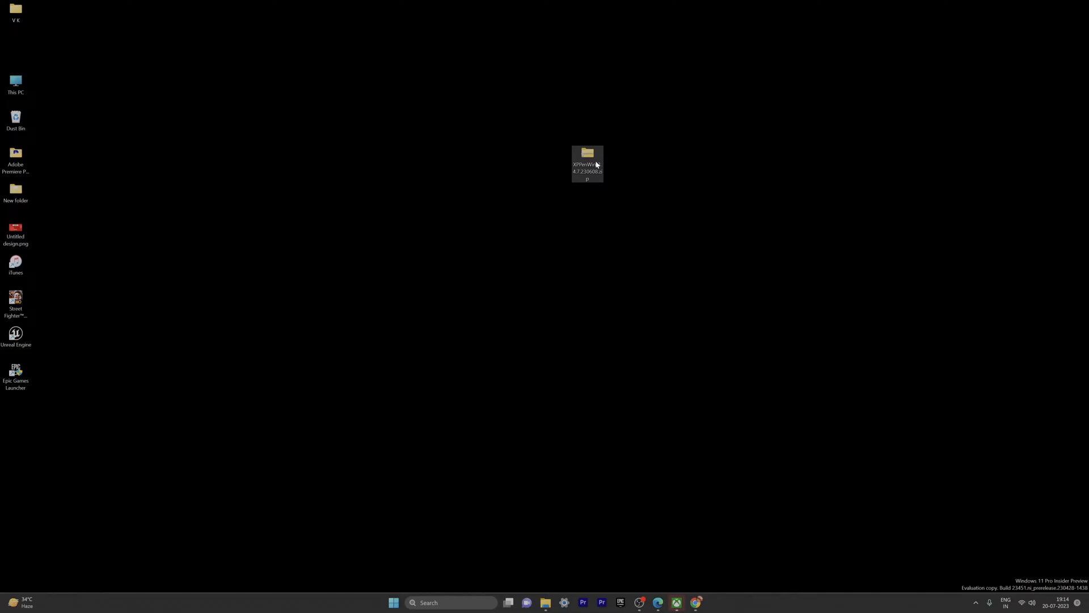
# - Extract the XPPenWin driver zip to the desktop and select the XPPenWin_3.4.7.230608 installer
pyautogui.rightClick(587, 168)
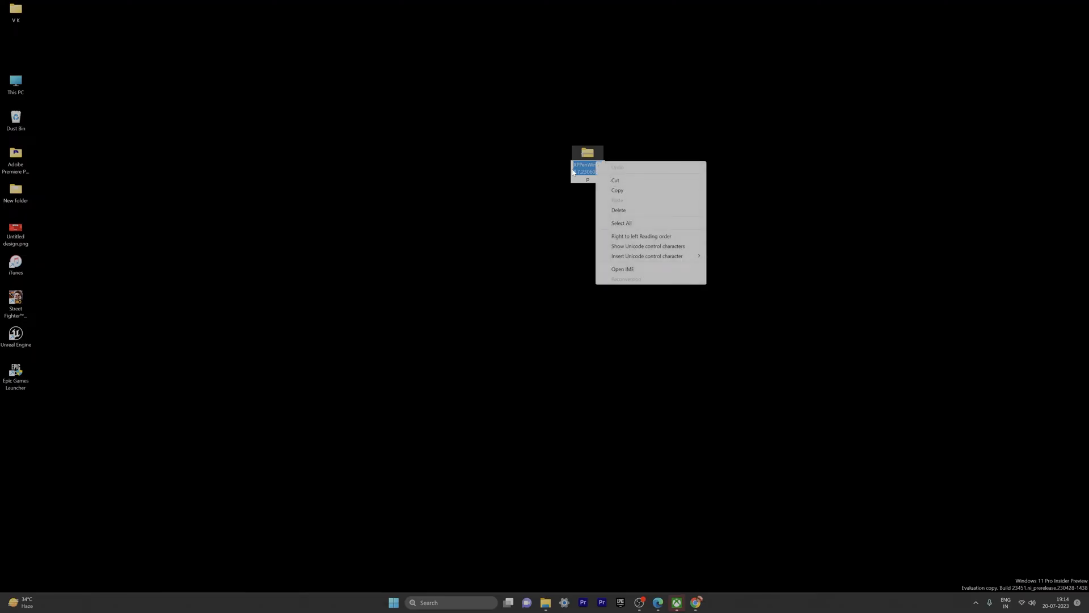
pyautogui.click(587, 155)
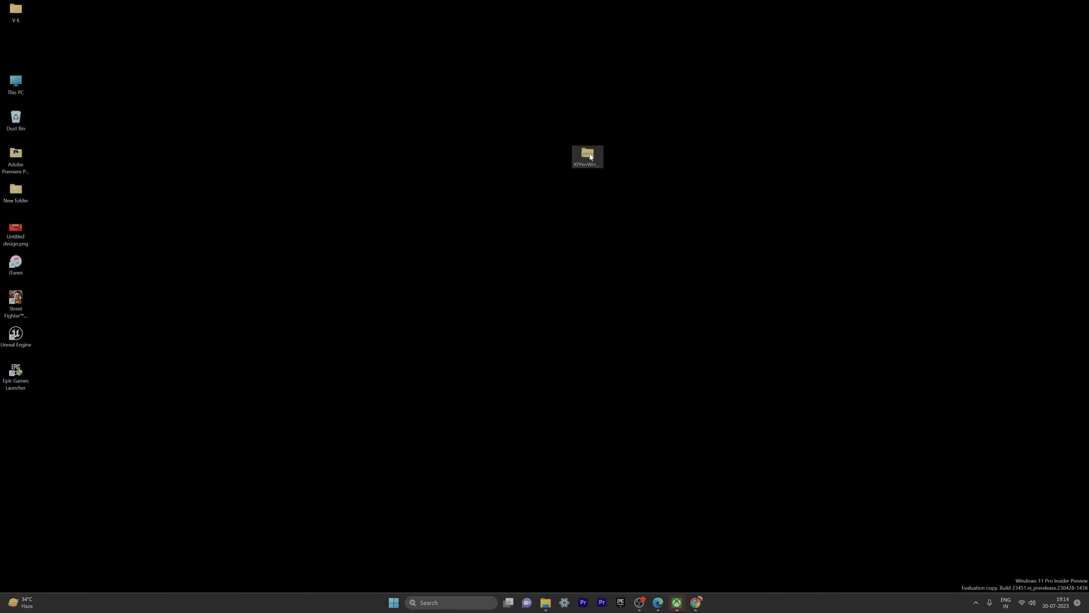
pyautogui.click(624, 214)
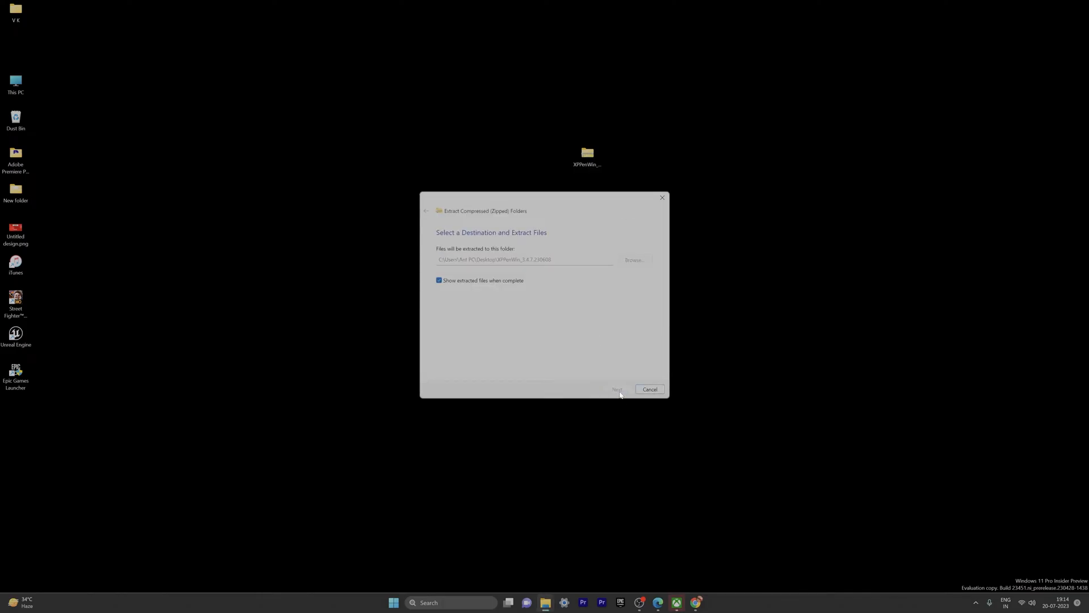
pyautogui.click(616, 389)
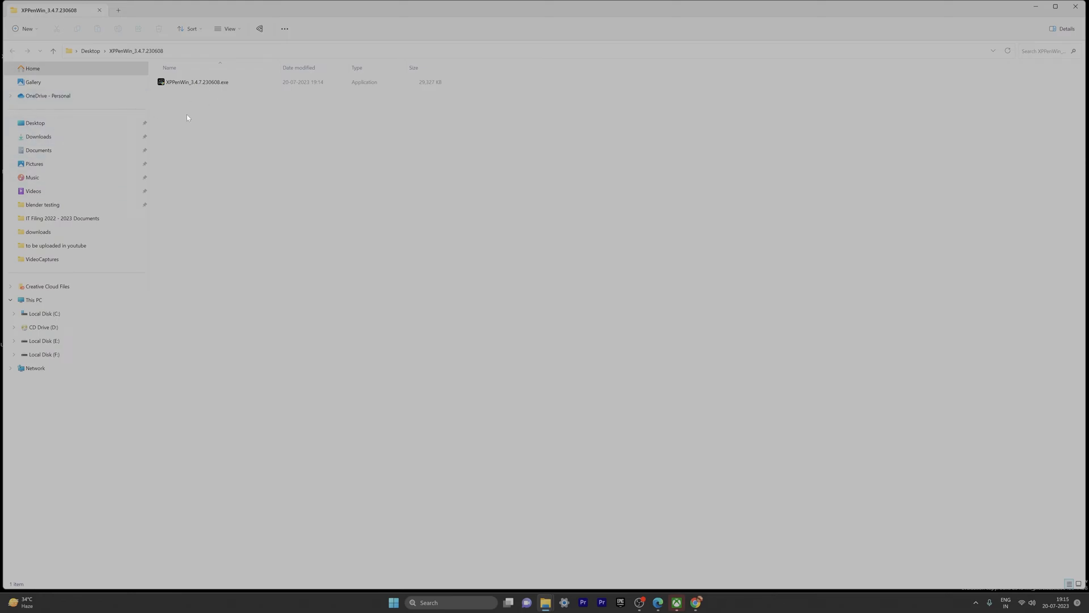
pyautogui.click(197, 82)
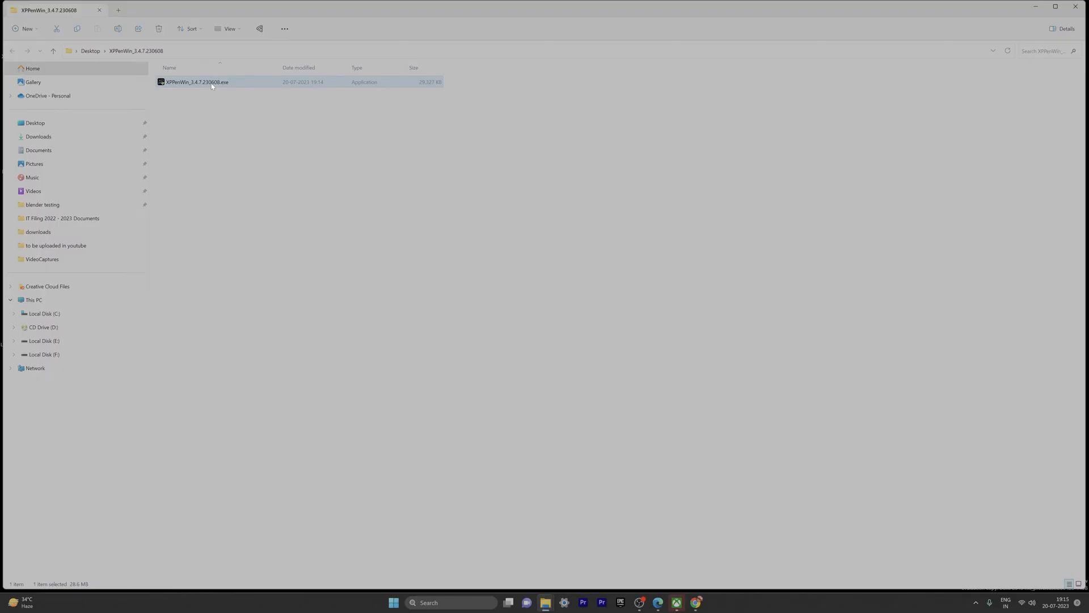
pyautogui.rightClick(197, 81)
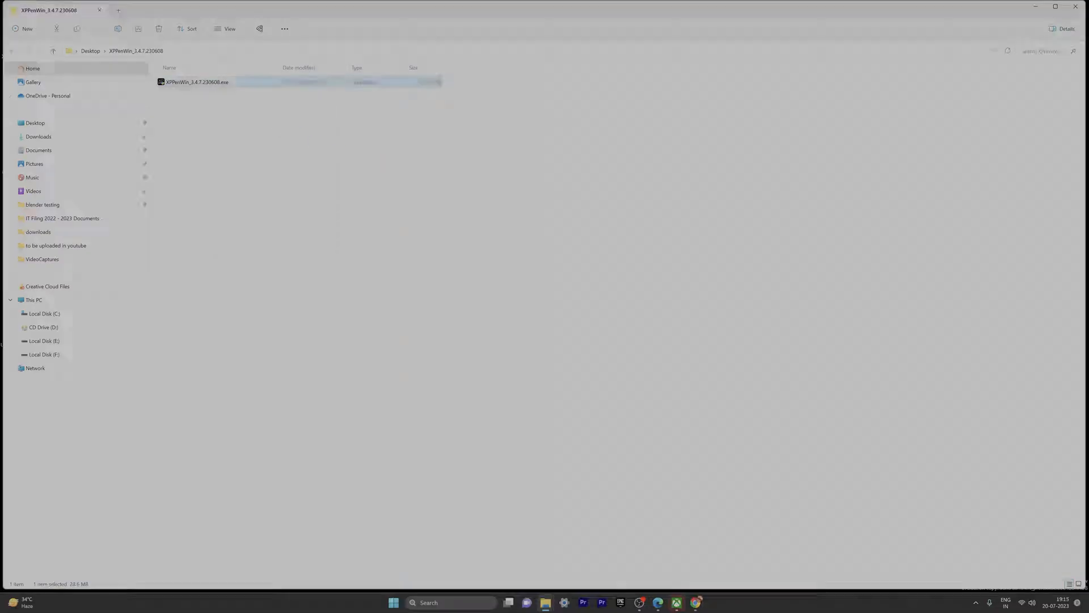
# - Launch the XPPenWin_3.4.7.230608 installer, start installing, and dismiss the license agreement reminder
pyautogui.doubleClick(196, 82)
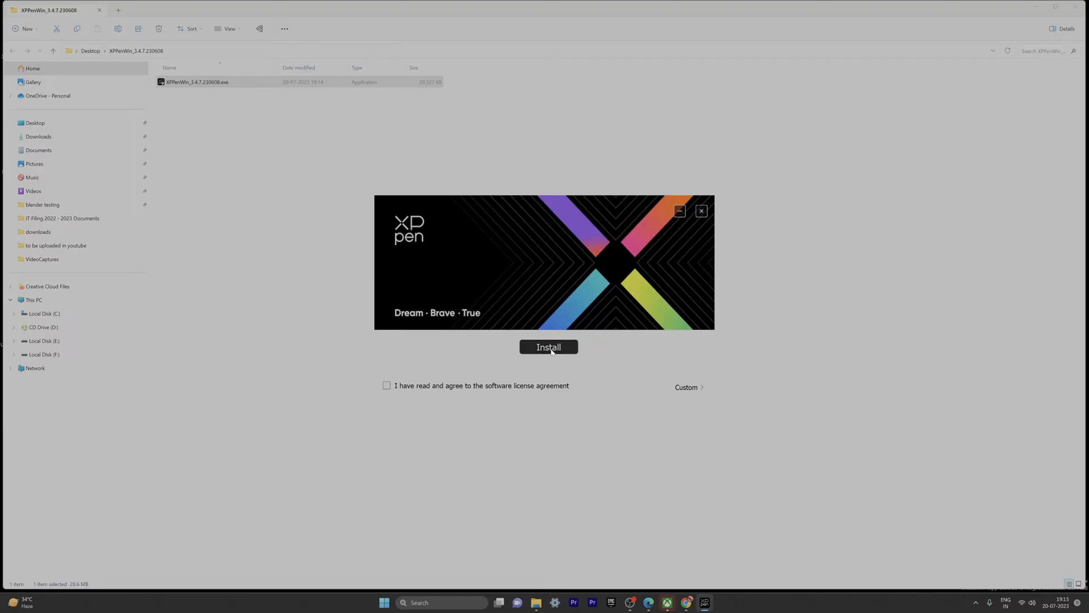
pyautogui.click(548, 347)
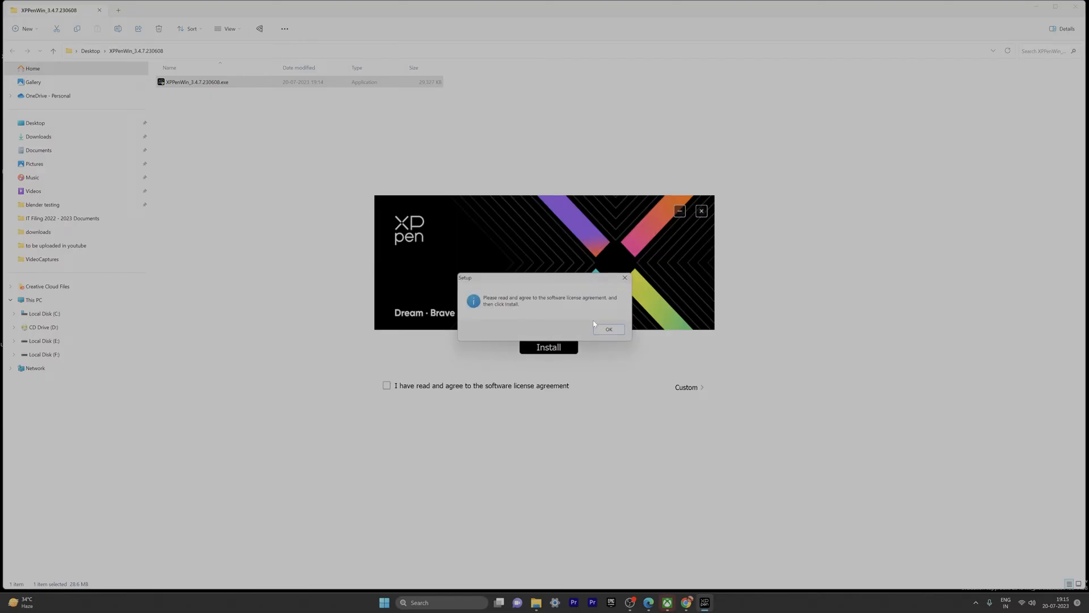
pyautogui.click(608, 329)
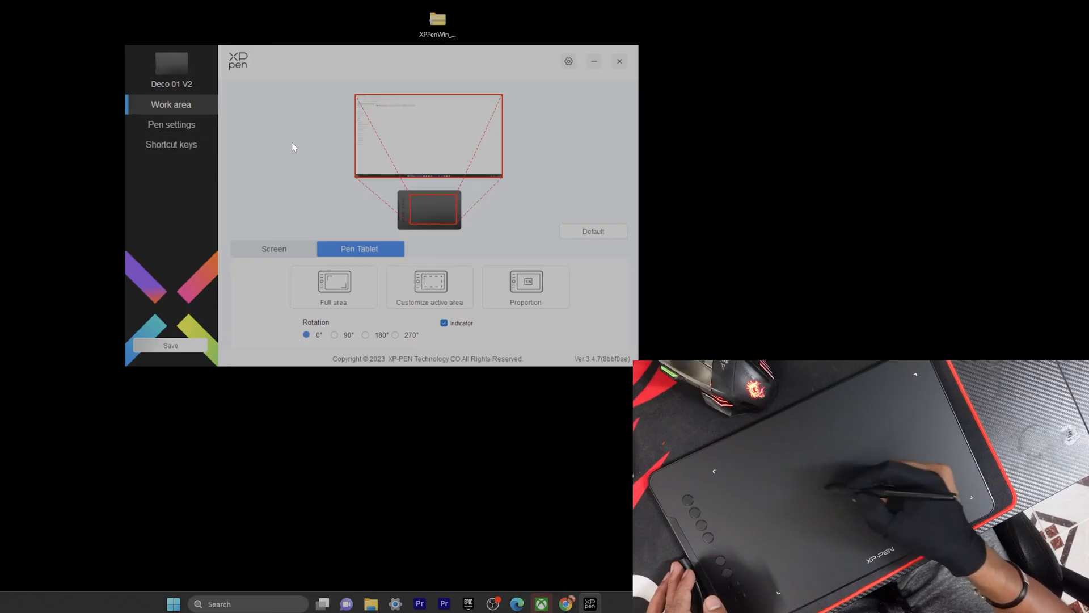
# - Try Full and Custom work areas, view Pen settings and Shortcut keys, then close the driver
pyautogui.click(333, 287)
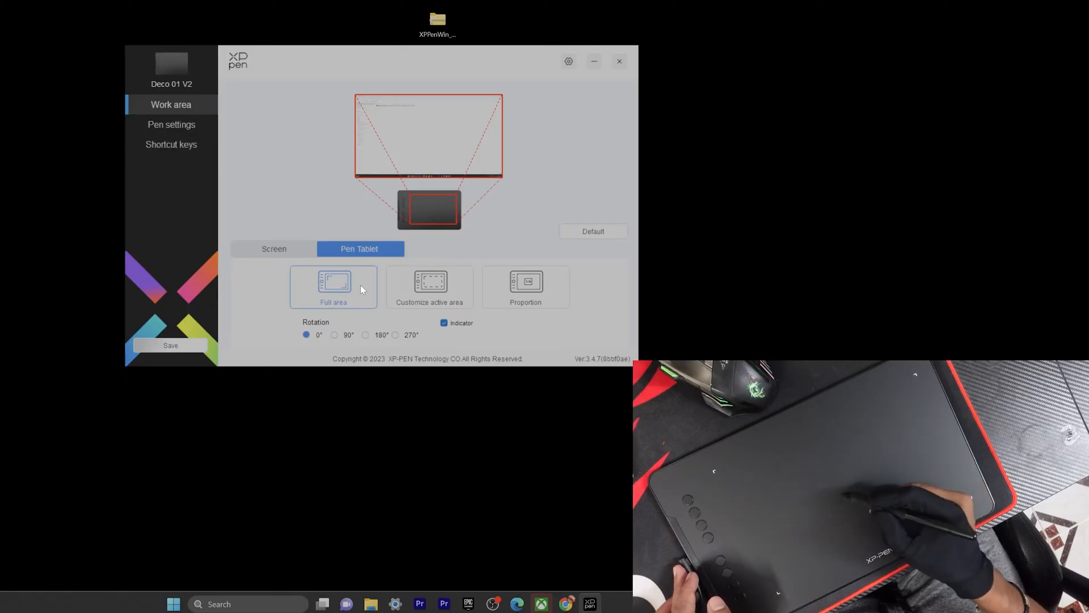
pyautogui.click(430, 287)
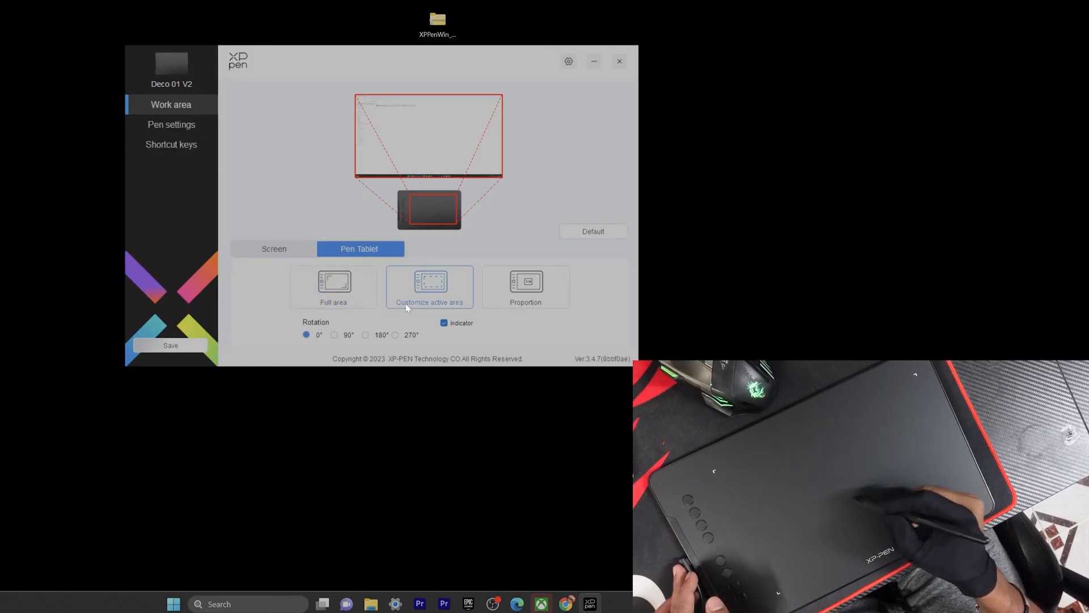
pyautogui.click(333, 287)
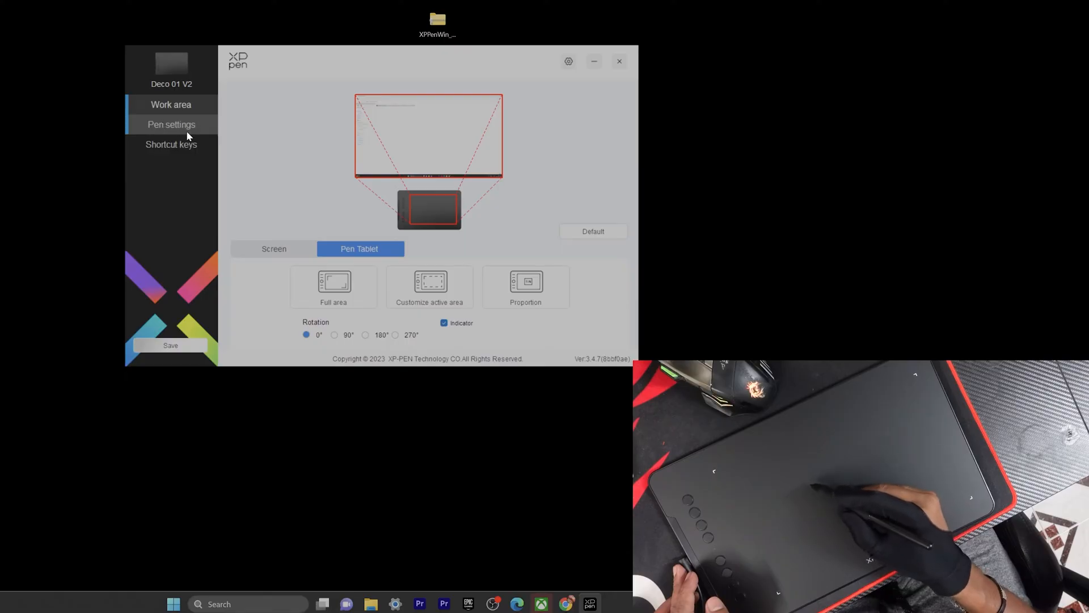
pyautogui.click(171, 124)
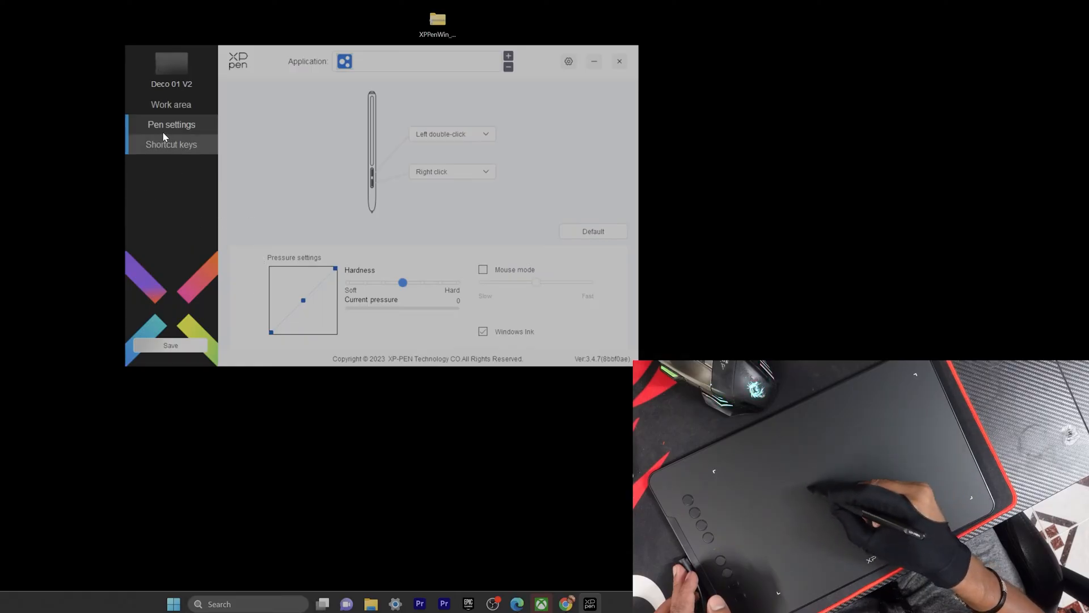
pyautogui.click(171, 143)
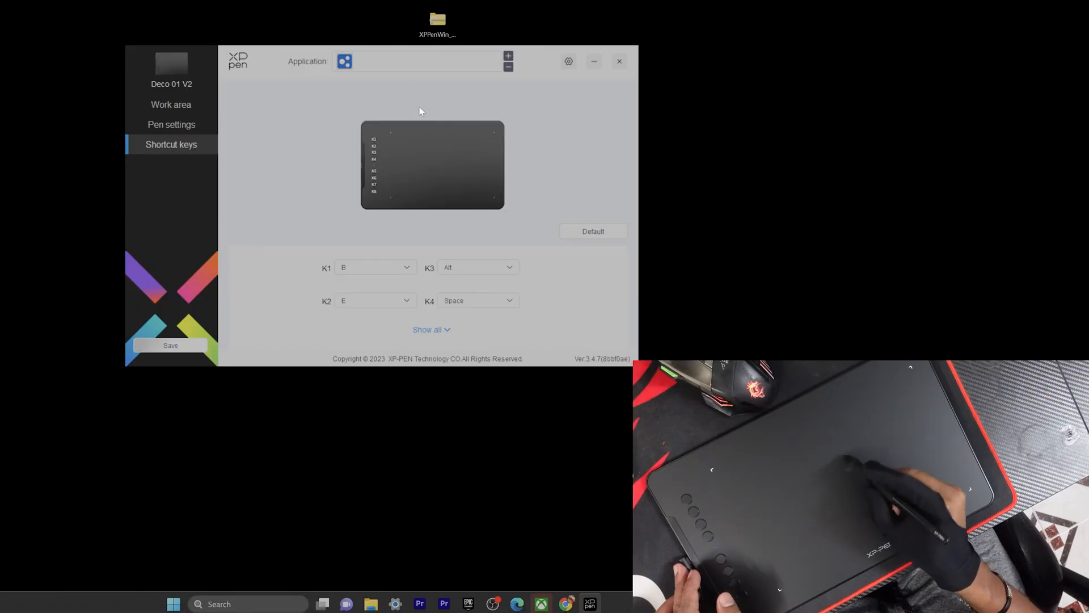
pyautogui.click(618, 61)
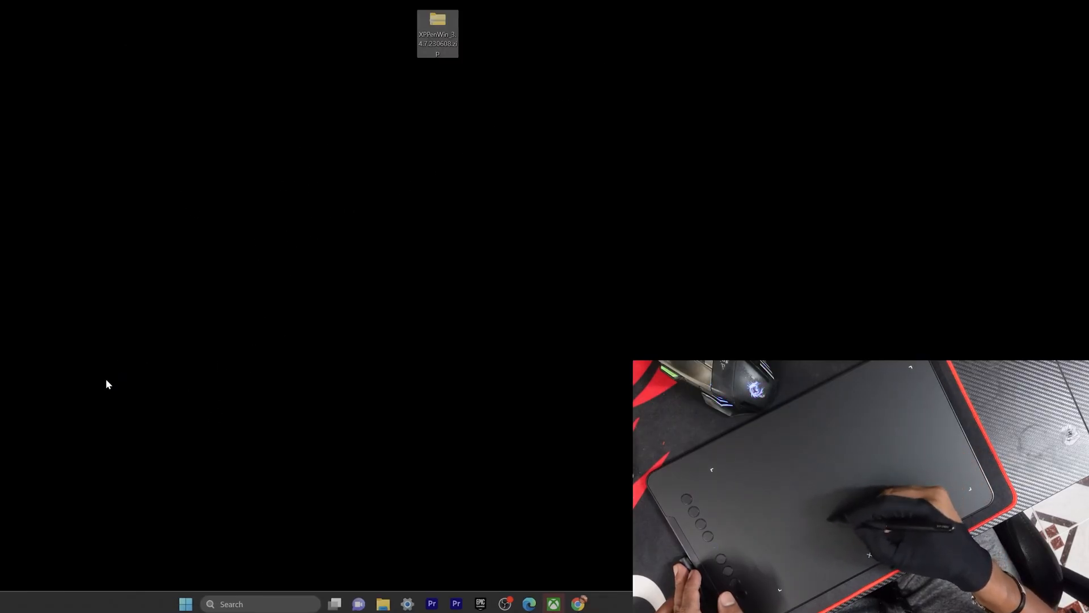
# - Open the Start menu search and type 'msl Center' to find an app
pyautogui.click(185, 603)
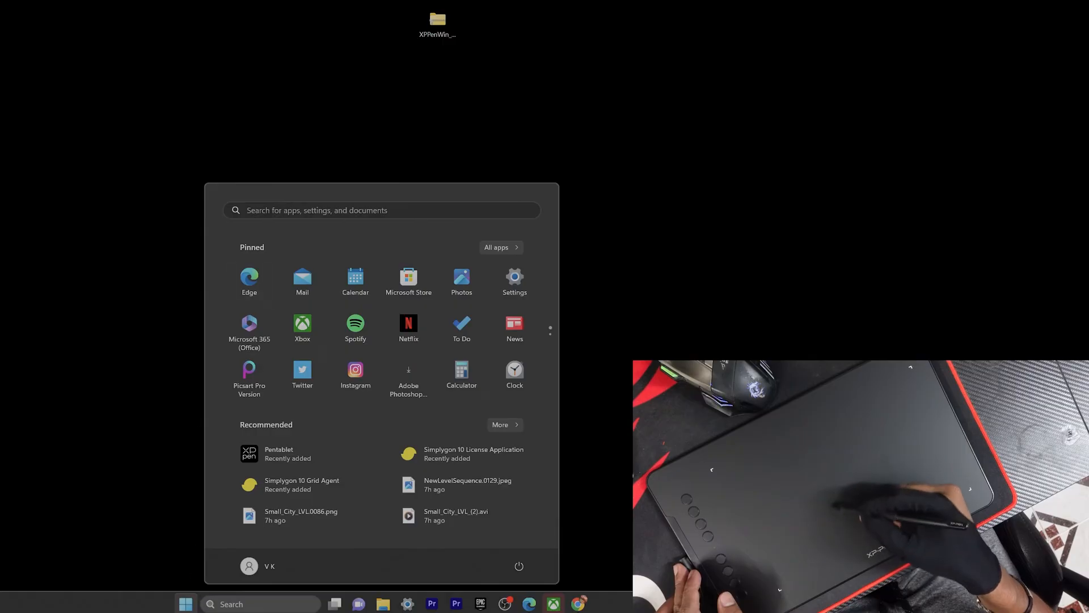
pyautogui.click(381, 210)
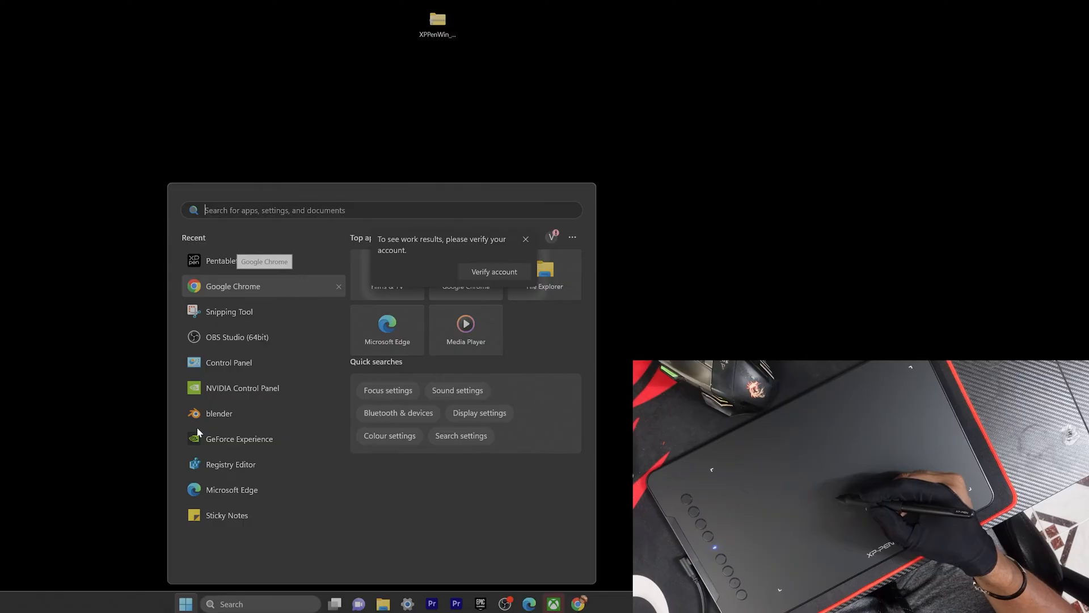
pyautogui.write('msl Center')
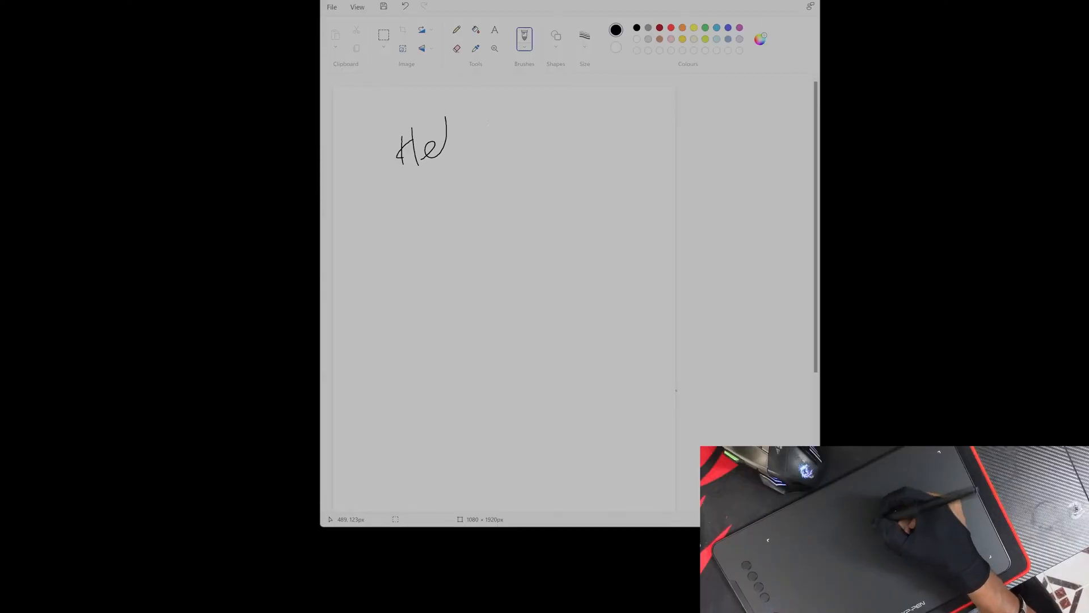
# - Handwrite Hello and How are You with the pen, then add scribbles and more handwriting below
pyautogui.moveTo(382, 171); pyautogui.dragTo(409, 219)
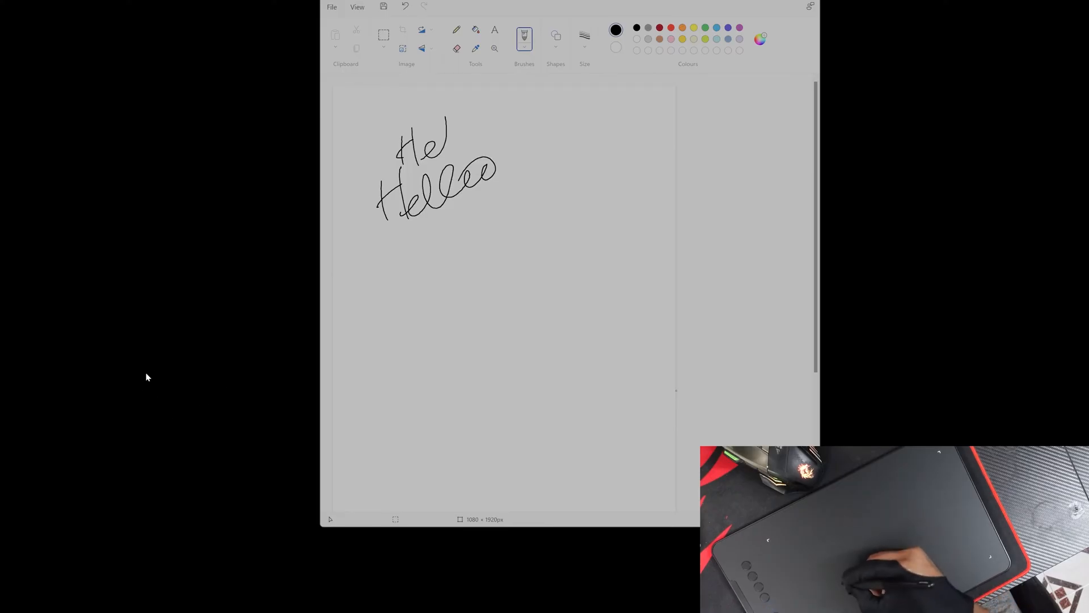
pyautogui.moveTo(408, 278); pyautogui.dragTo(406, 320)
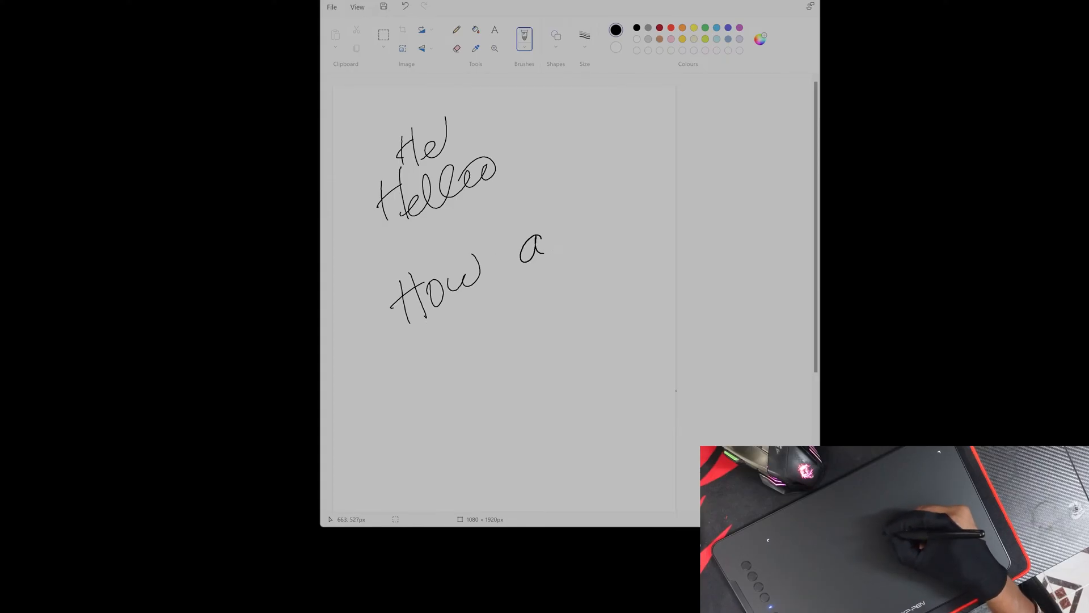
pyautogui.moveTo(517, 247); pyautogui.dragTo(664, 208)
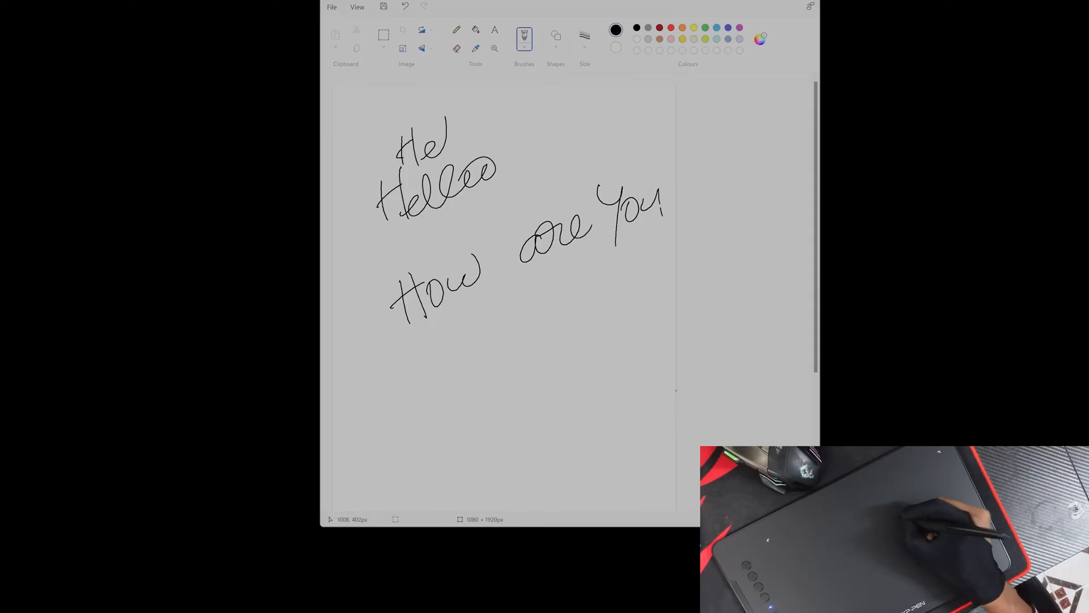
pyautogui.moveTo(427, 334); pyautogui.dragTo(420, 378)
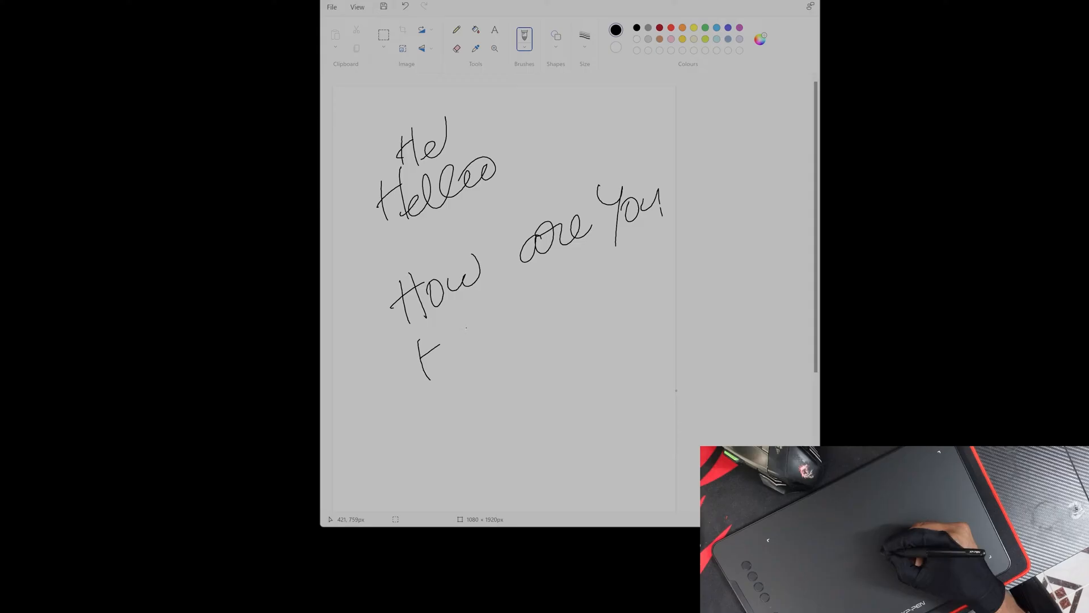
pyautogui.moveTo(473, 326); pyautogui.dragTo(517, 312)
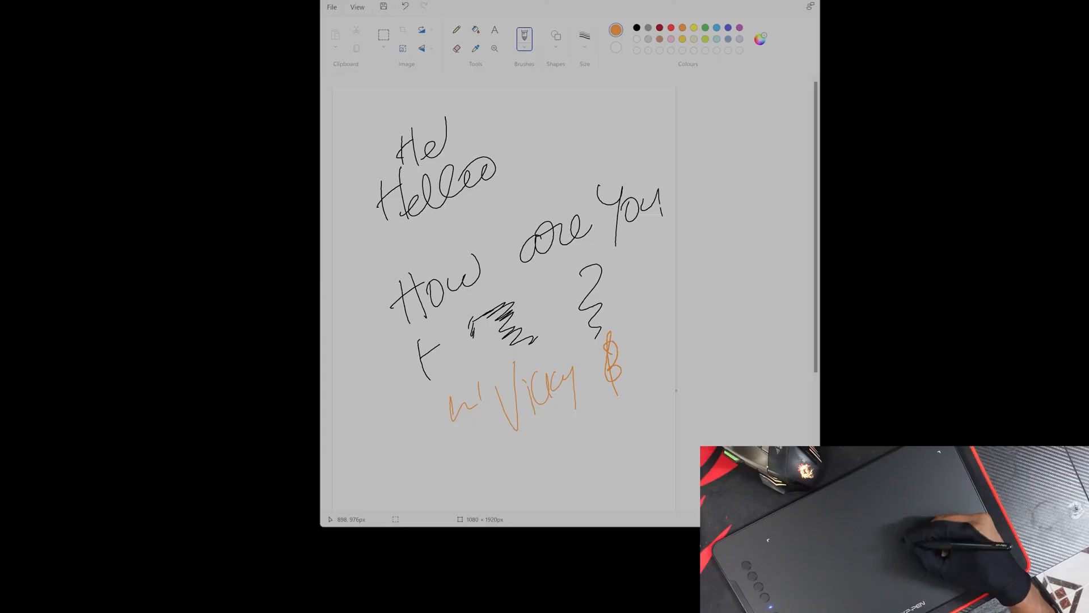
pyautogui.moveTo(604, 341); pyautogui.dragTo(660, 403)
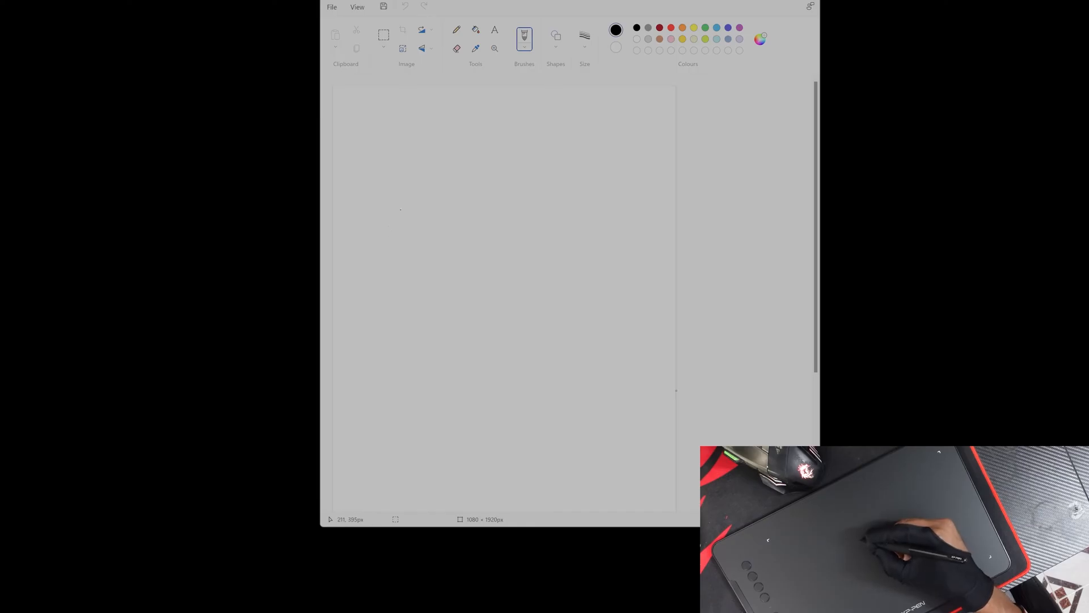
# - Sketch a house and tree, maximize Paint, and pick the Arrow shape
pyautogui.moveTo(400, 201); pyautogui.dragTo(428, 239)
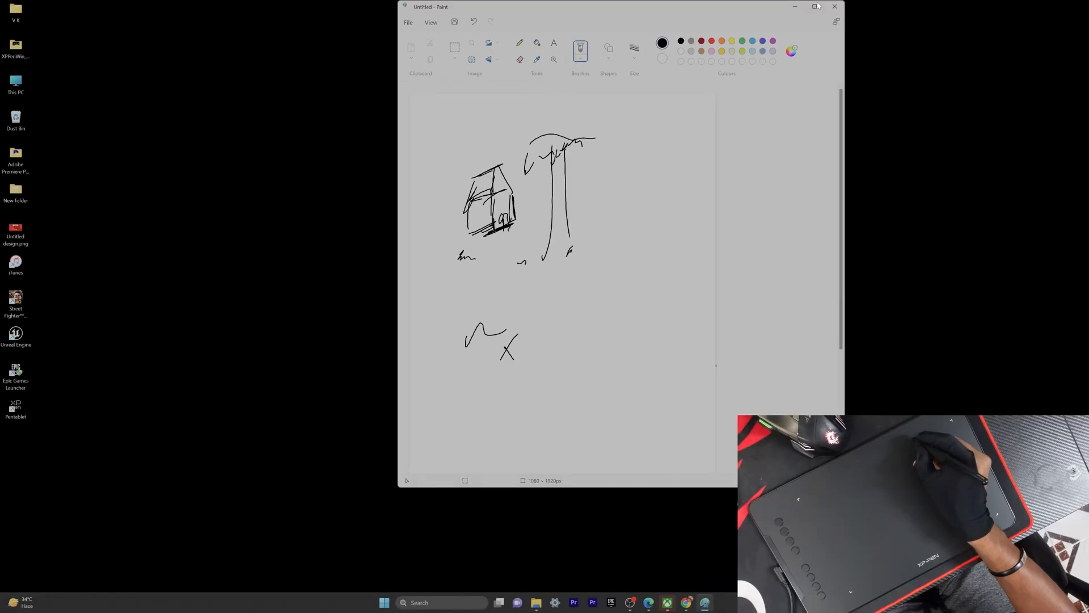
pyautogui.click(815, 6)
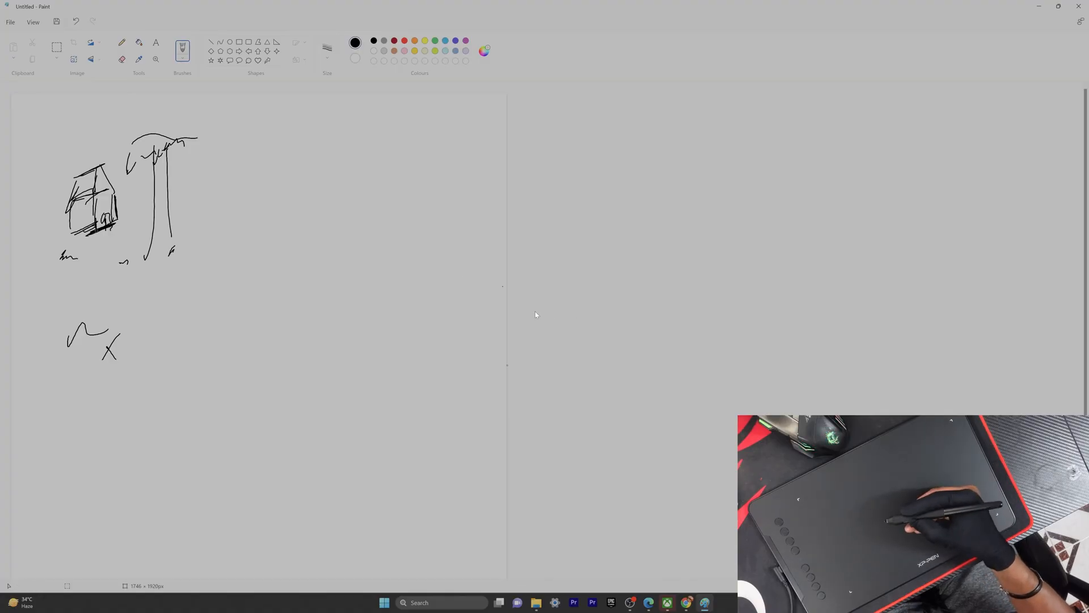
pyautogui.doubleClick(375, 366)
pyautogui.write('b')
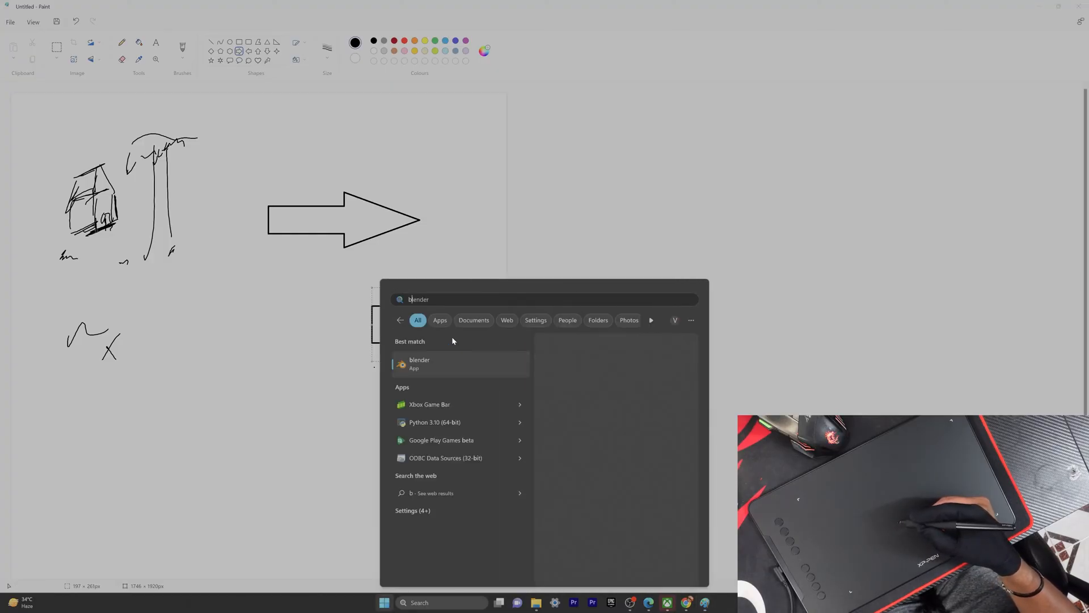
# - Launch Blender from the search results and sculpt a raised pen stroke across the sphere
pyautogui.click(418, 363)
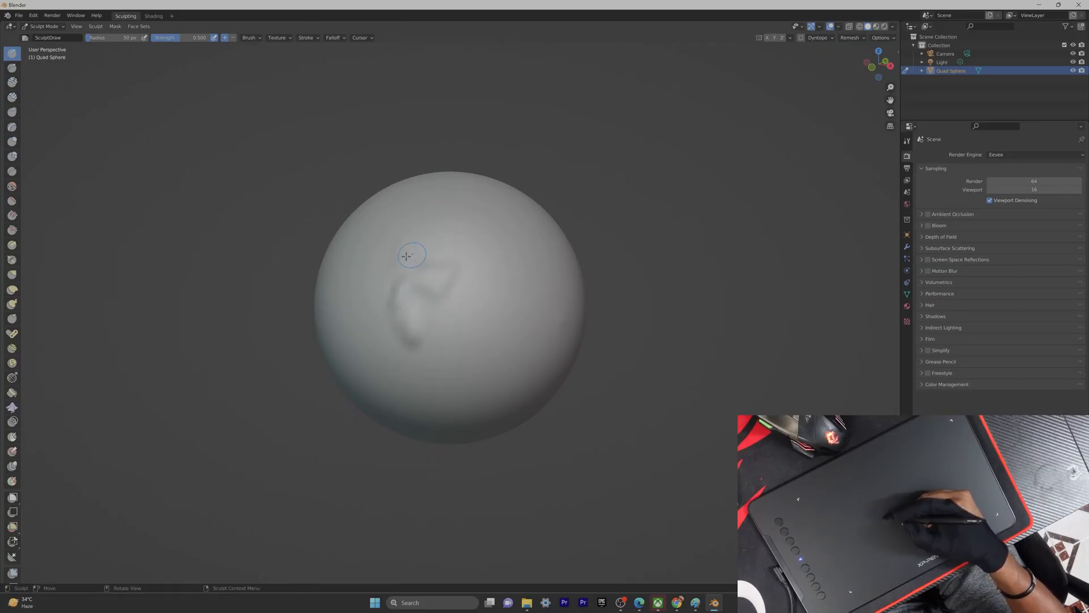
pyautogui.moveTo(406, 256); pyautogui.dragTo(486, 260)
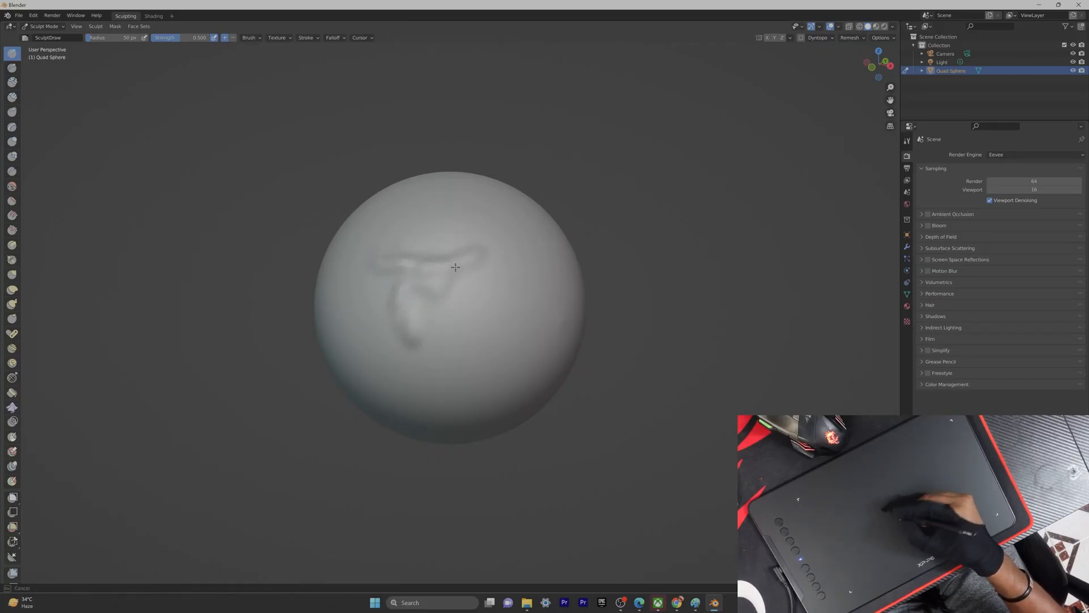